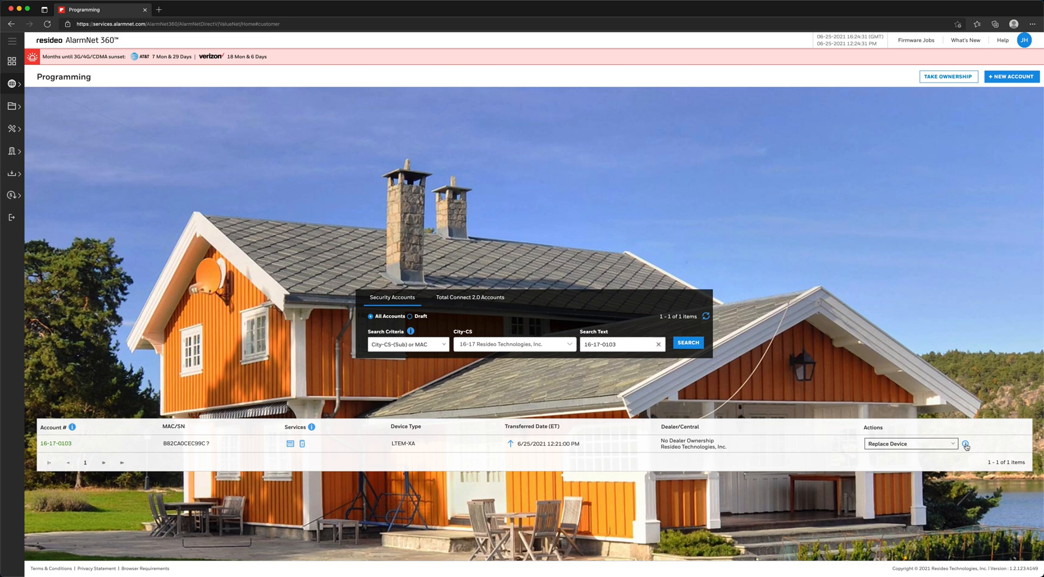
left_click(966, 444)
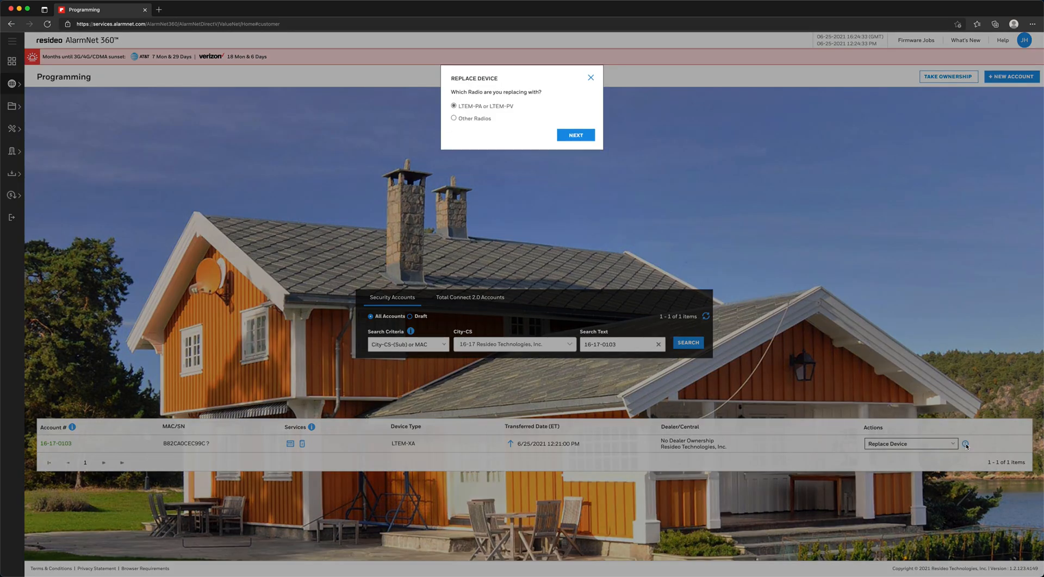
mouse_move(576, 135)
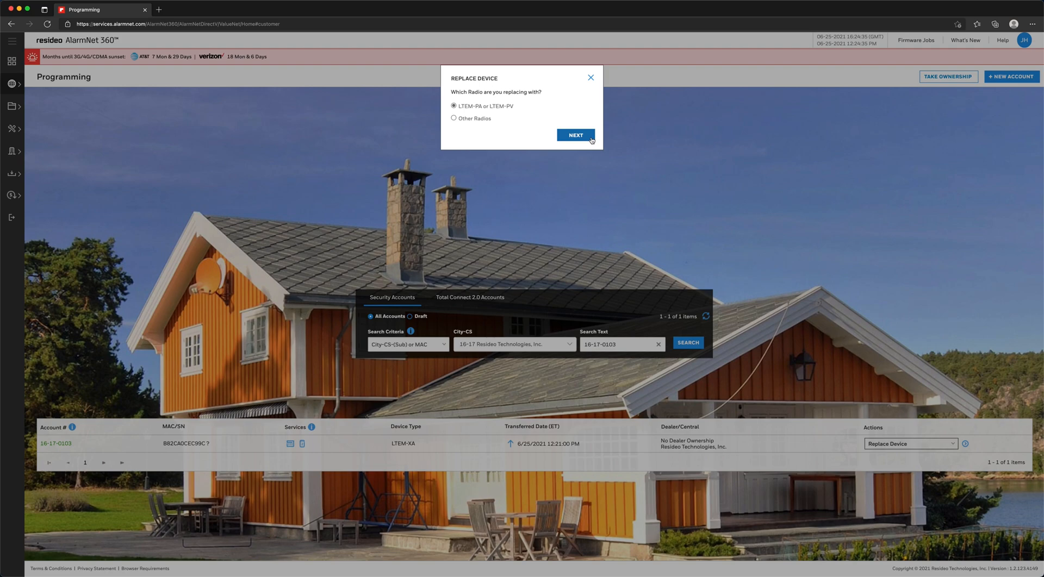
left_click(574, 135)
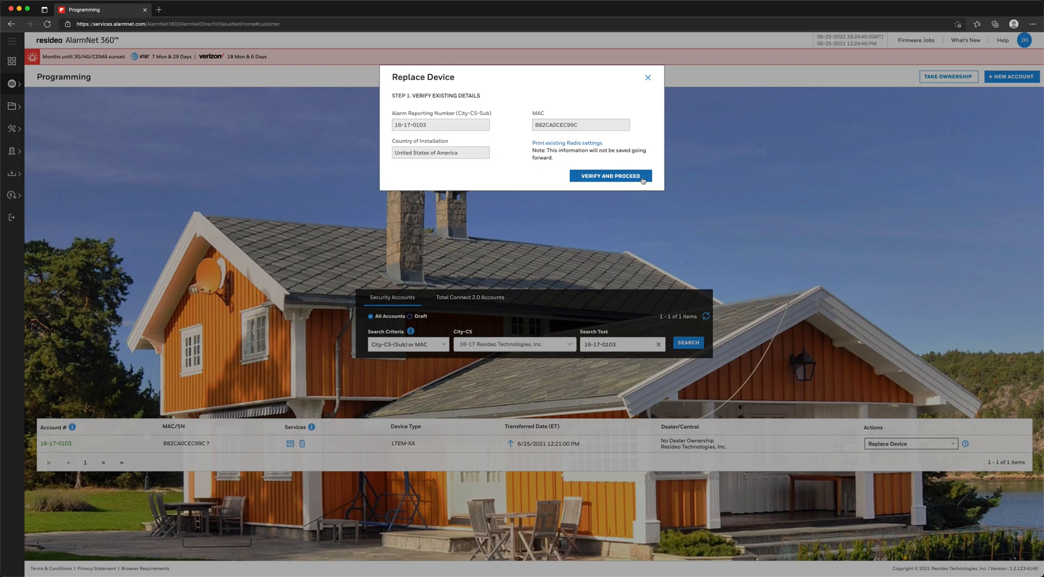
Verify the existing details, choose 'Upgrade from 3G/4G' as the reason, and update the account.
left_click(610, 176)
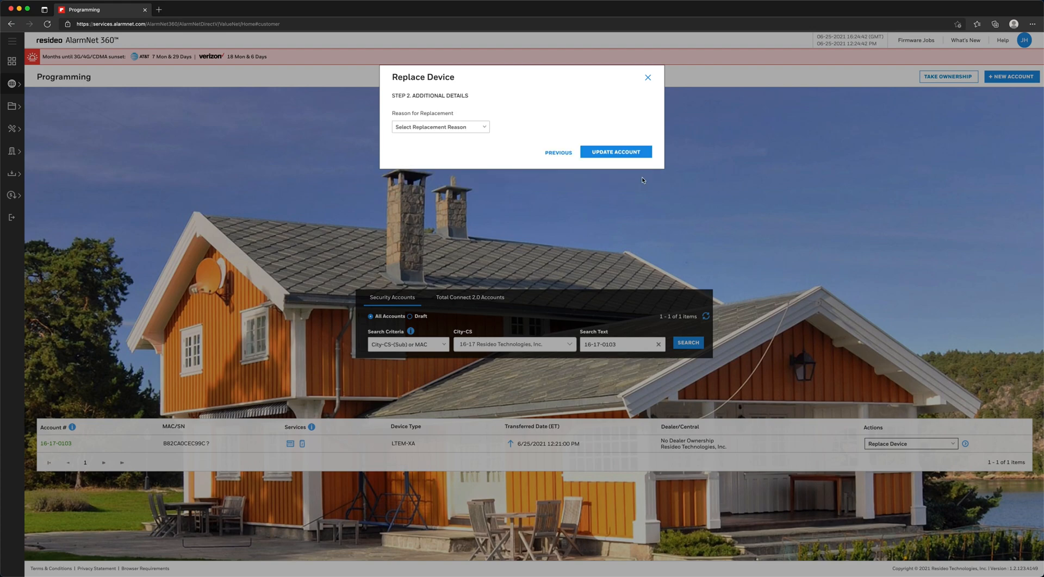
left_click(439, 126)
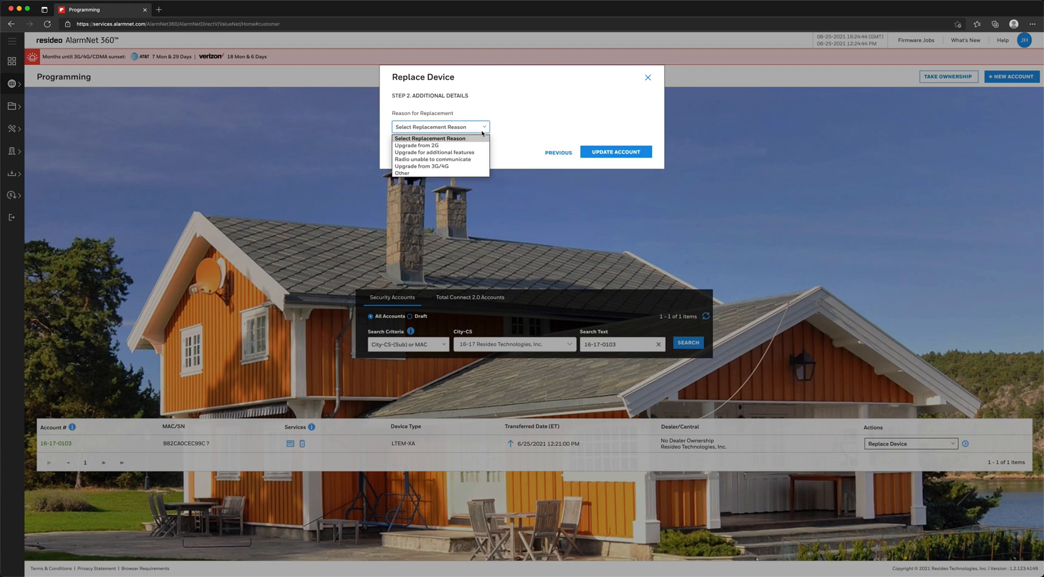
left_click(422, 167)
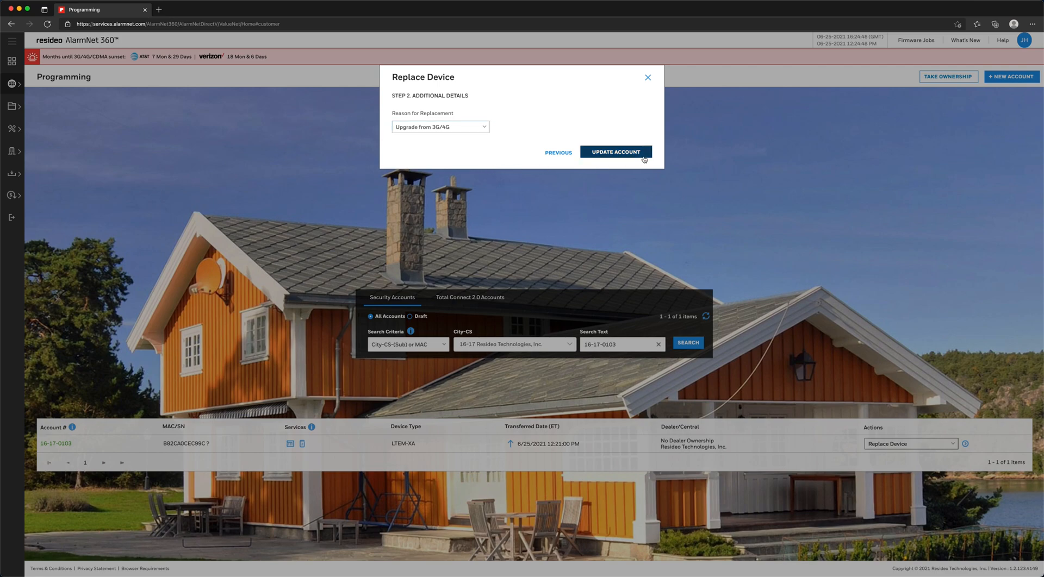
left_click(614, 152)
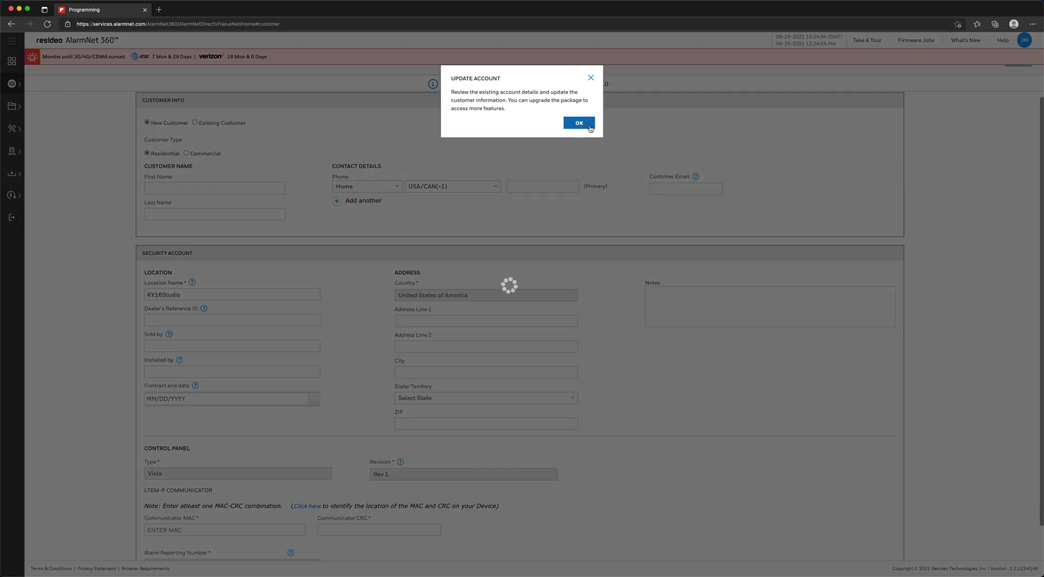
Dismiss the notice, enter communicator MAC B82CA0E055FE and its CRC, and continue to verification.
left_click(577, 123)
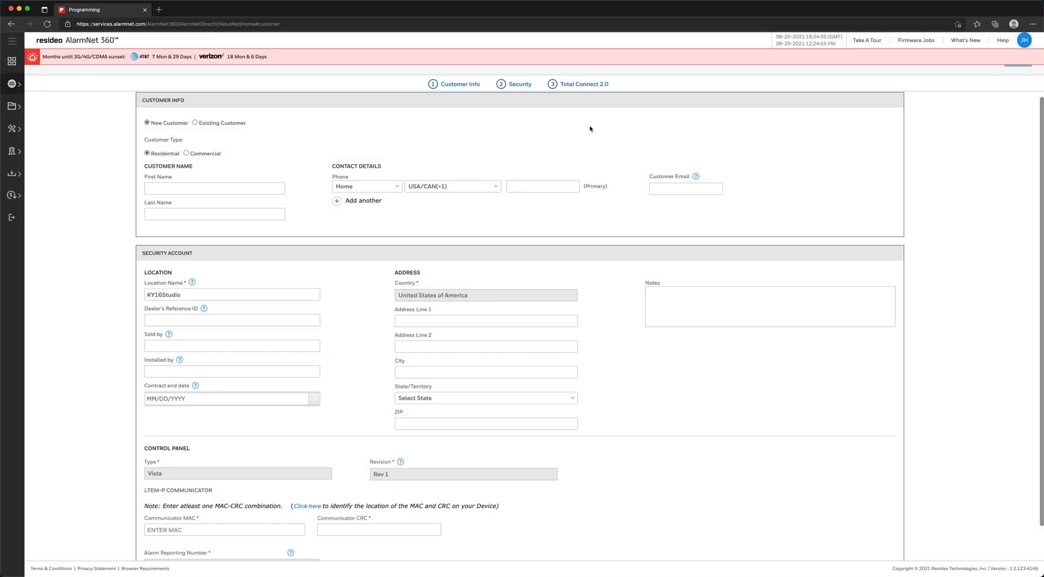
scroll("down", 3)
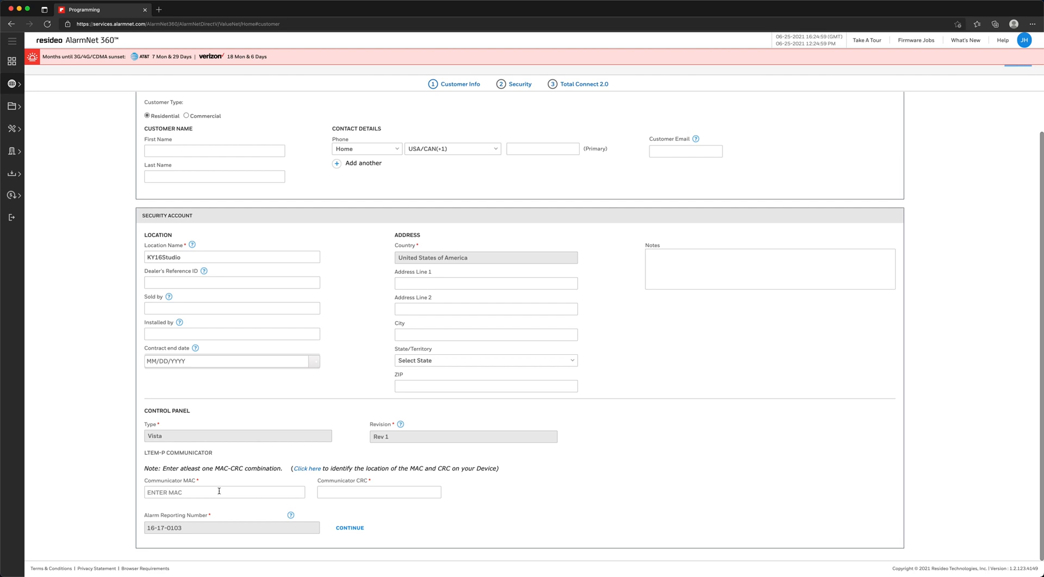
left_click(224, 492)
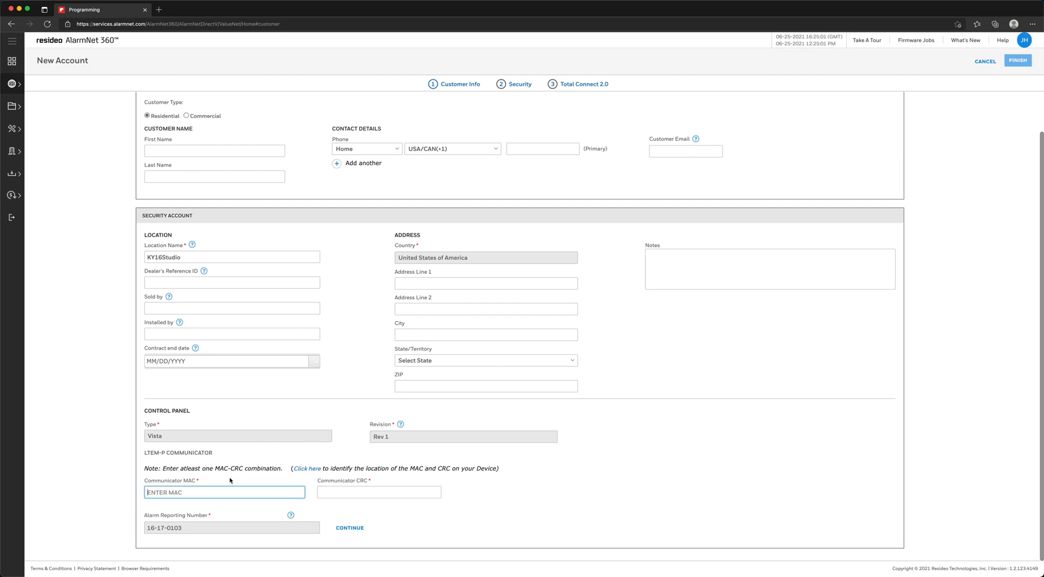
type("B82C")
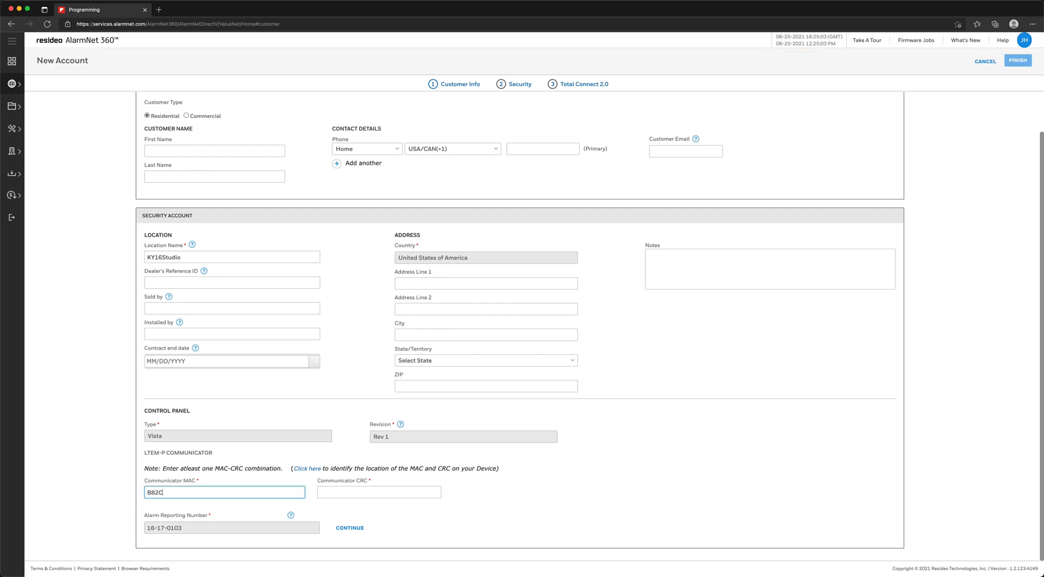
type("A0")
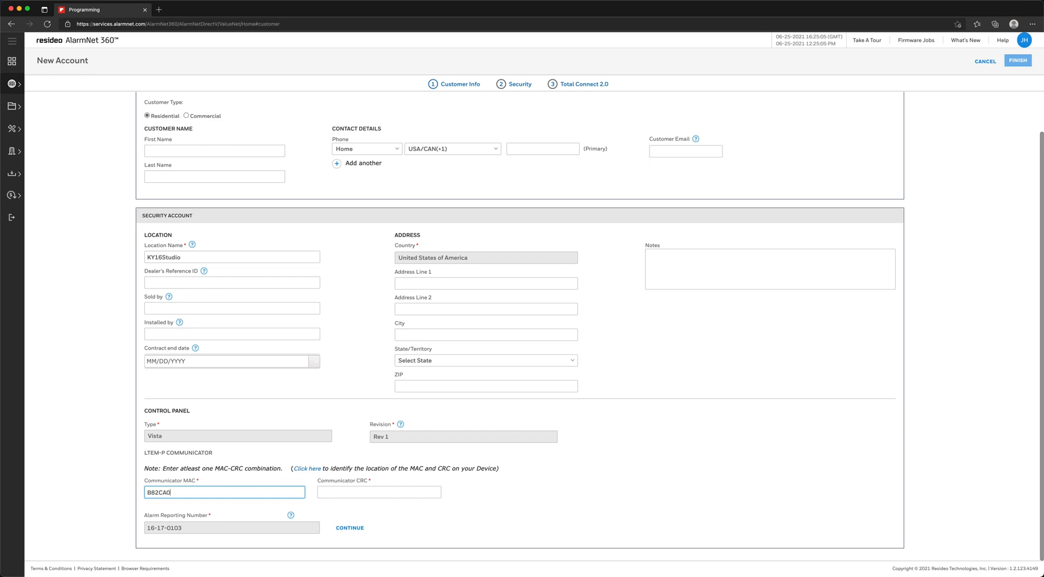
type("0E055FE")
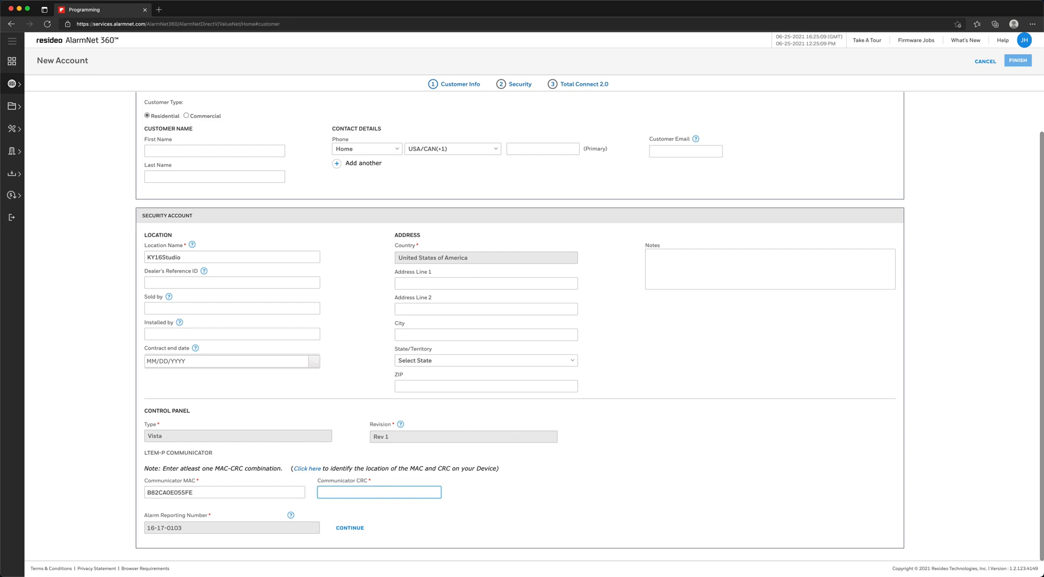
type("B")
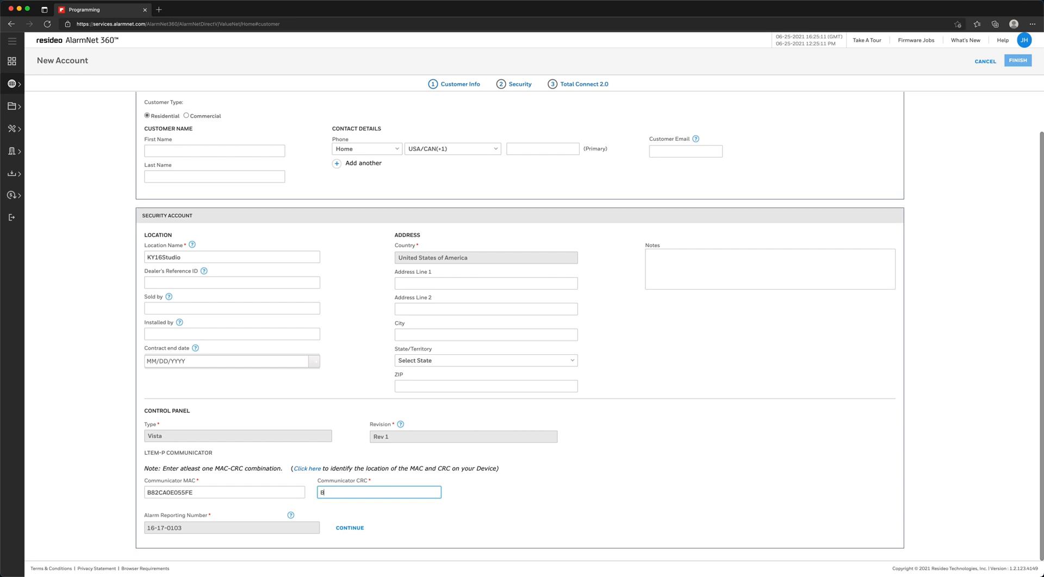
type("82D")
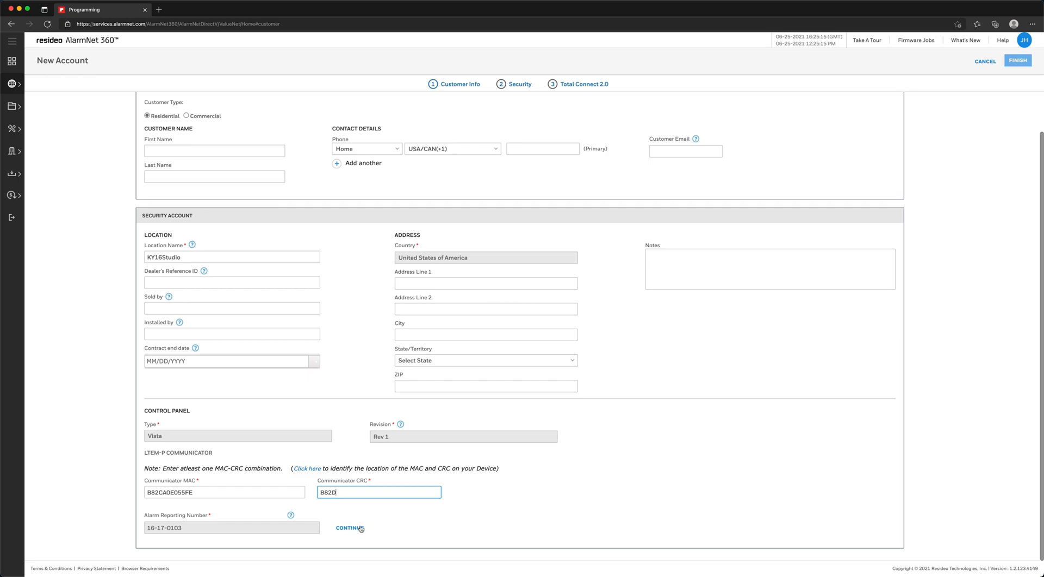
left_click(349, 529)
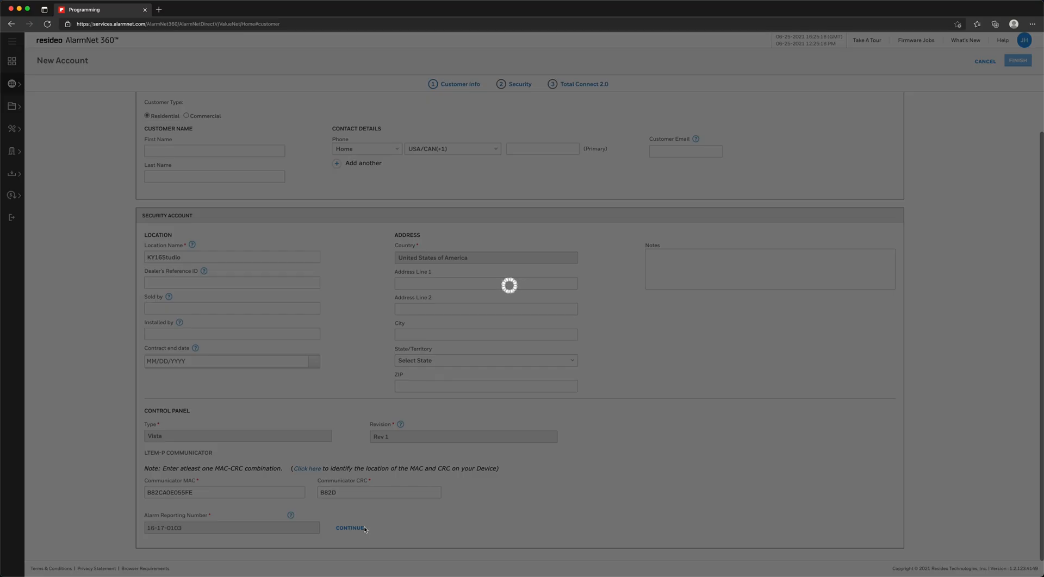
Accept the LTEM-PA verification and choose 'Use existing automation device' for Z-Wave.
left_click(349, 528)
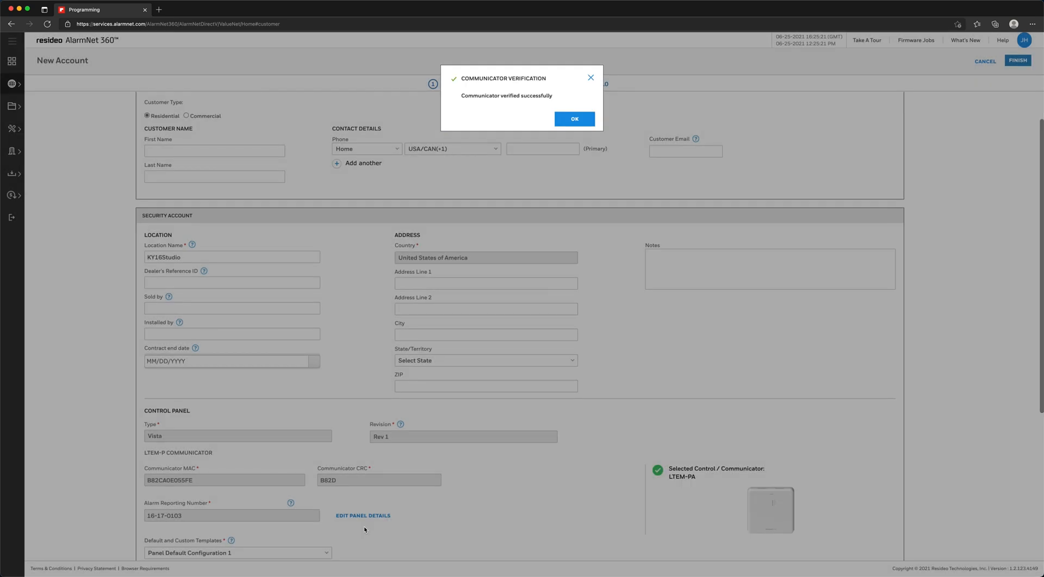
mouse_move(478, 279)
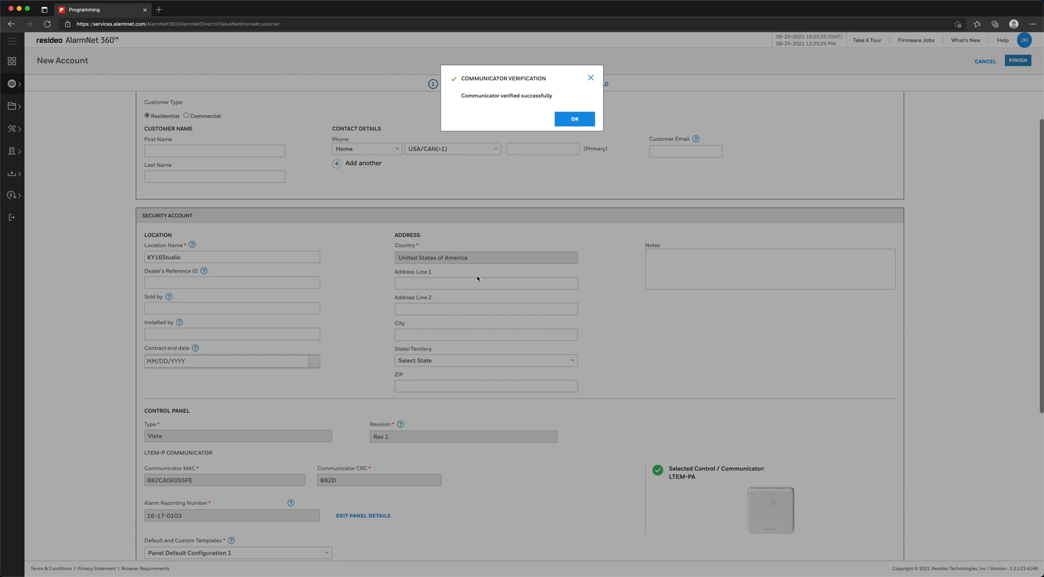
left_click(574, 119)
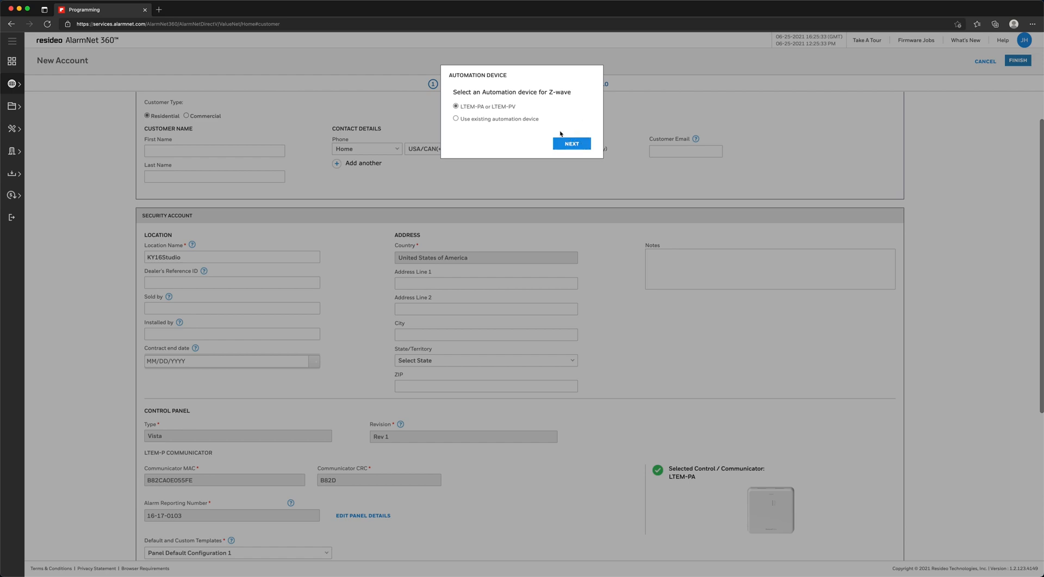
left_click(455, 118)
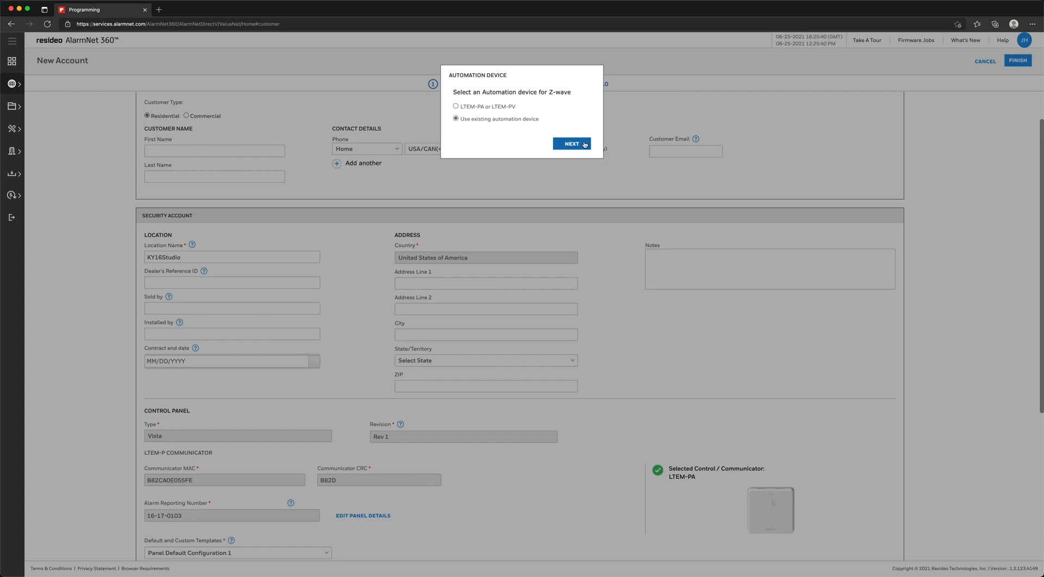
left_click(571, 144)
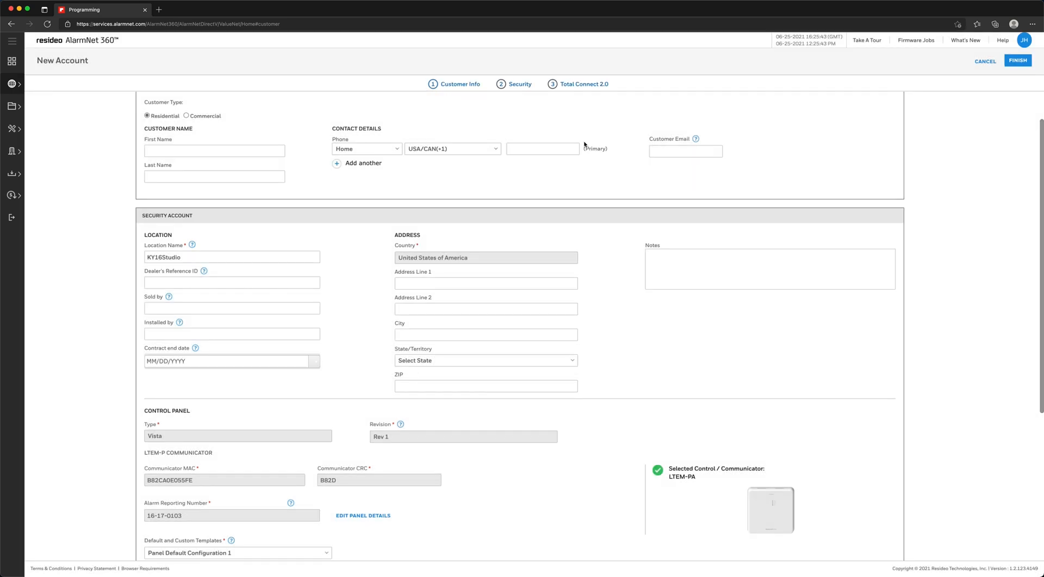
Finish the account form and confirm creation on the Review Account page.
scroll("down", 3)
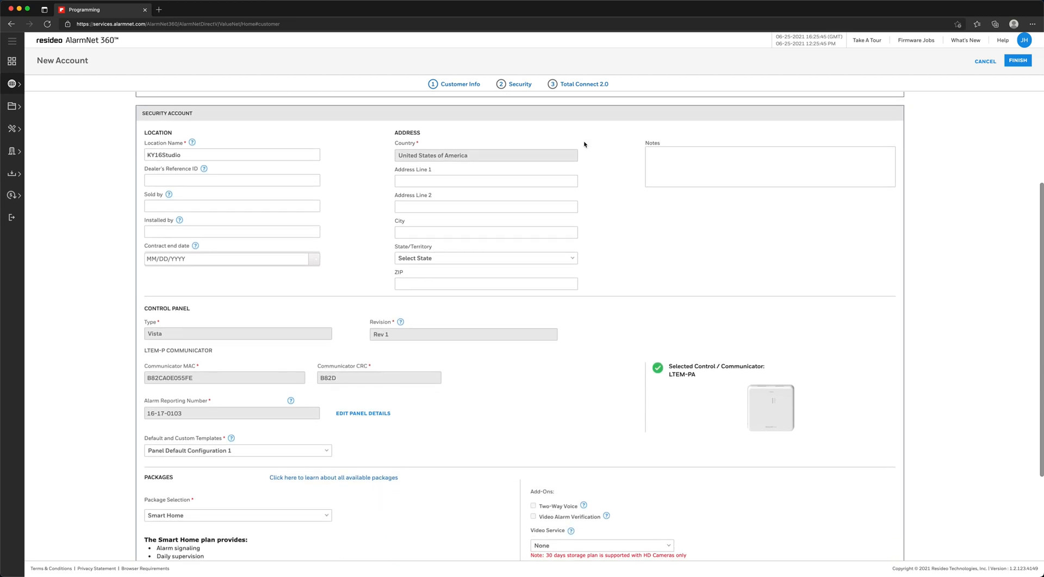
scroll("down", 3)
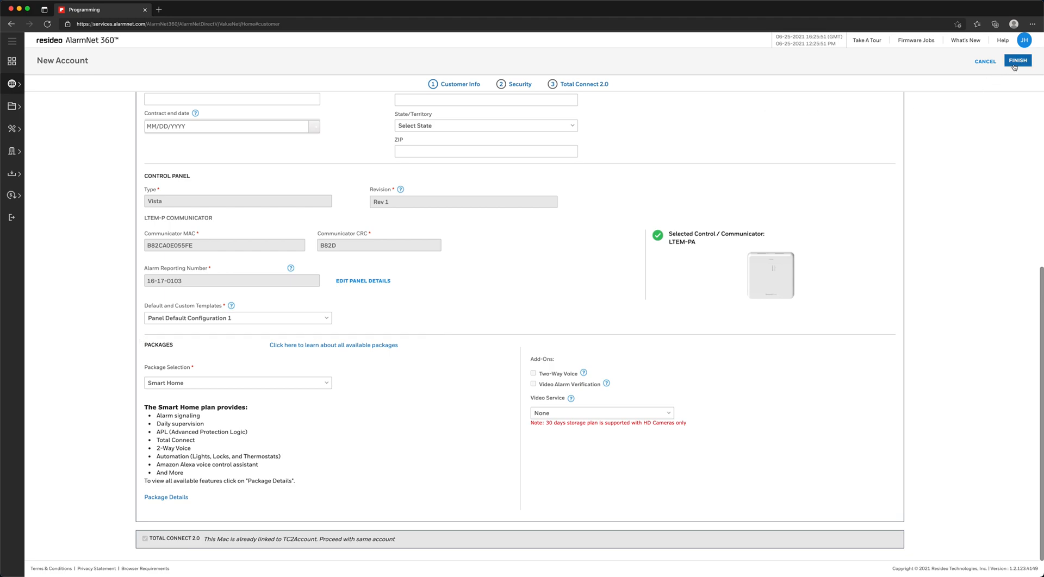
left_click(1017, 61)
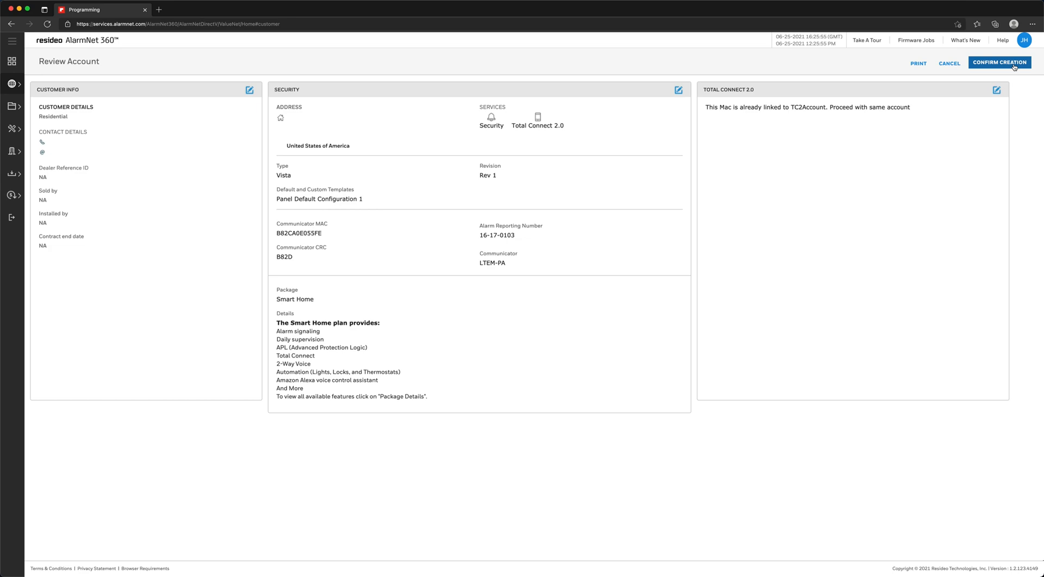
left_click(998, 63)
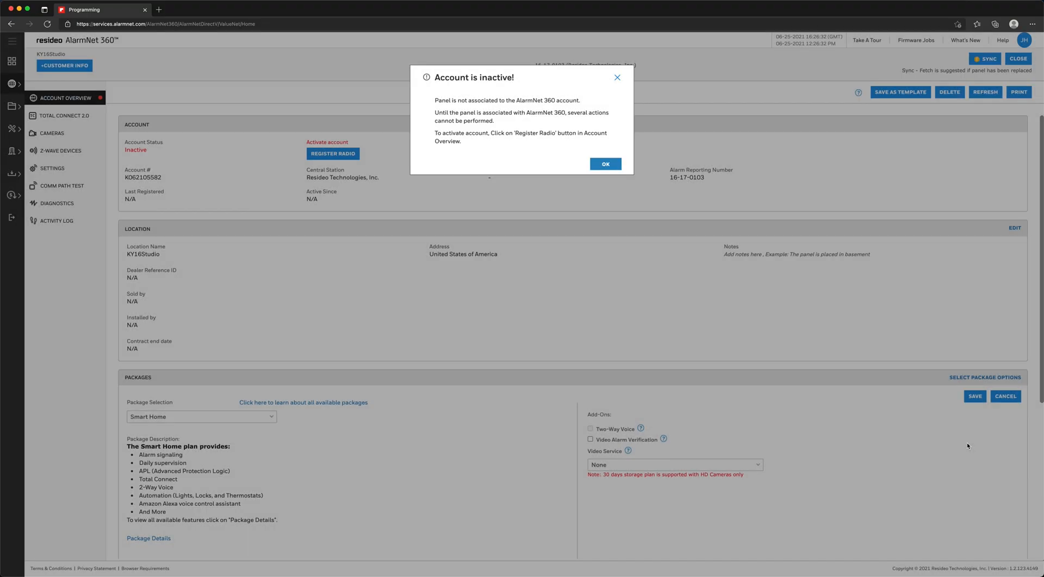
mouse_move(633, 183)
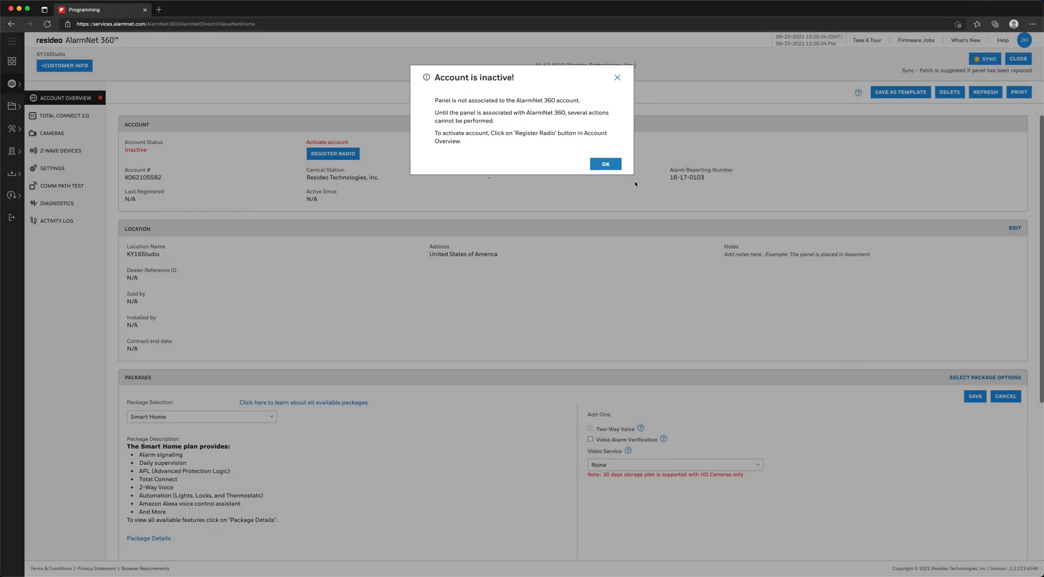
Dismiss the inactive warning and register the radio so the account status becomes Active.
left_click(604, 164)
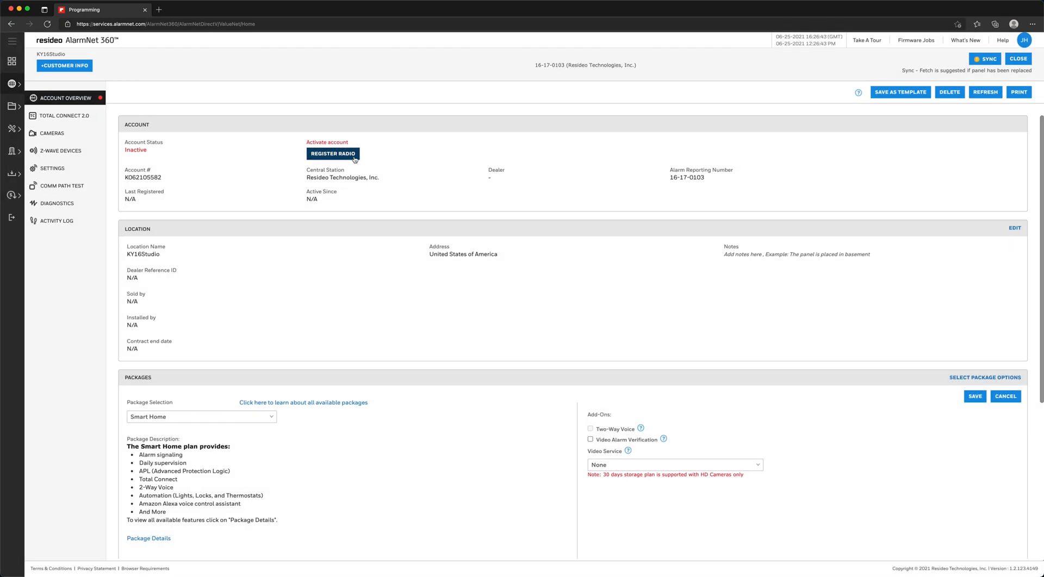
left_click(333, 153)
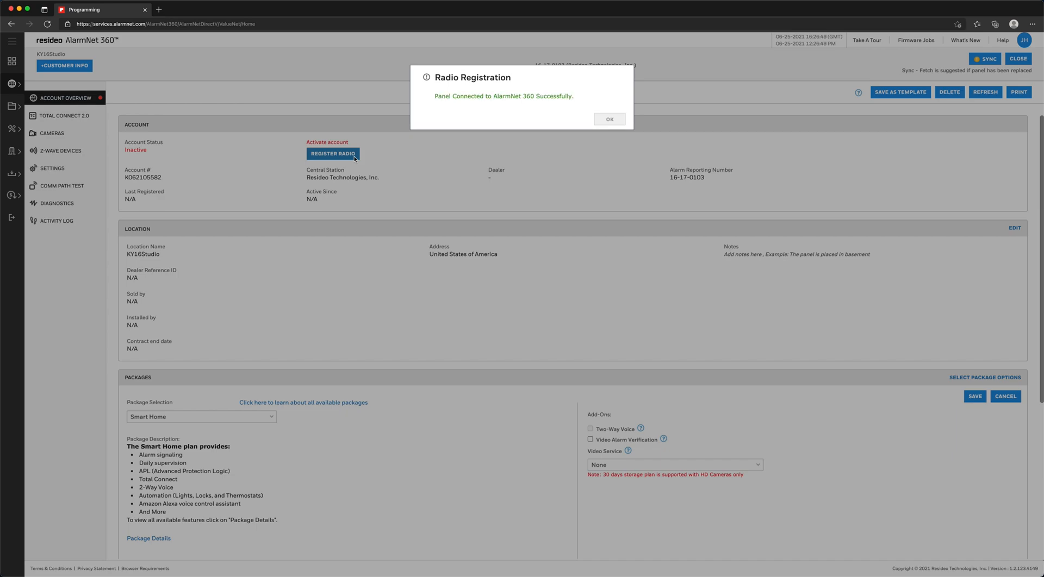
left_click(607, 119)
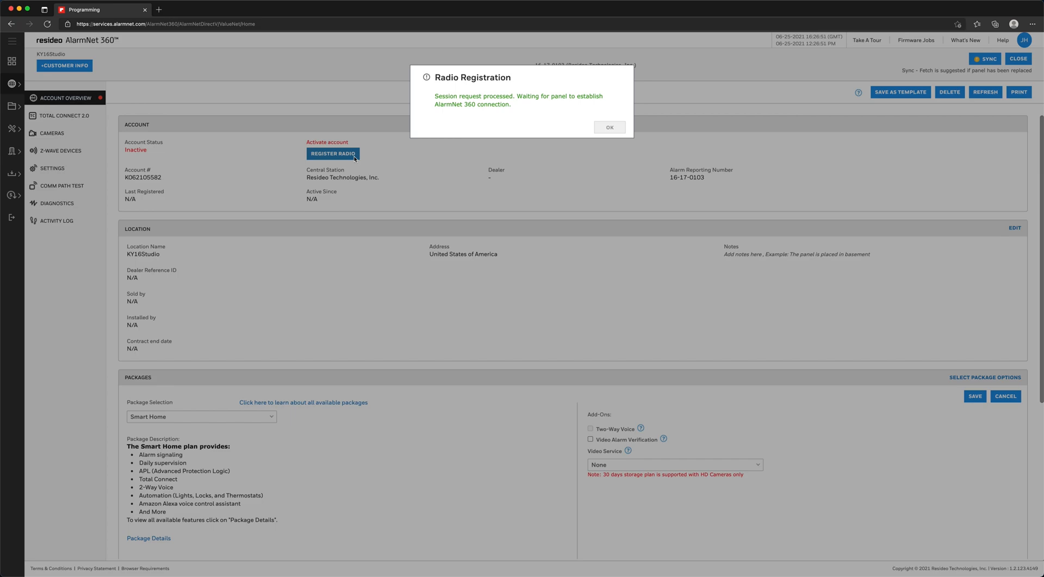
left_click(609, 127)
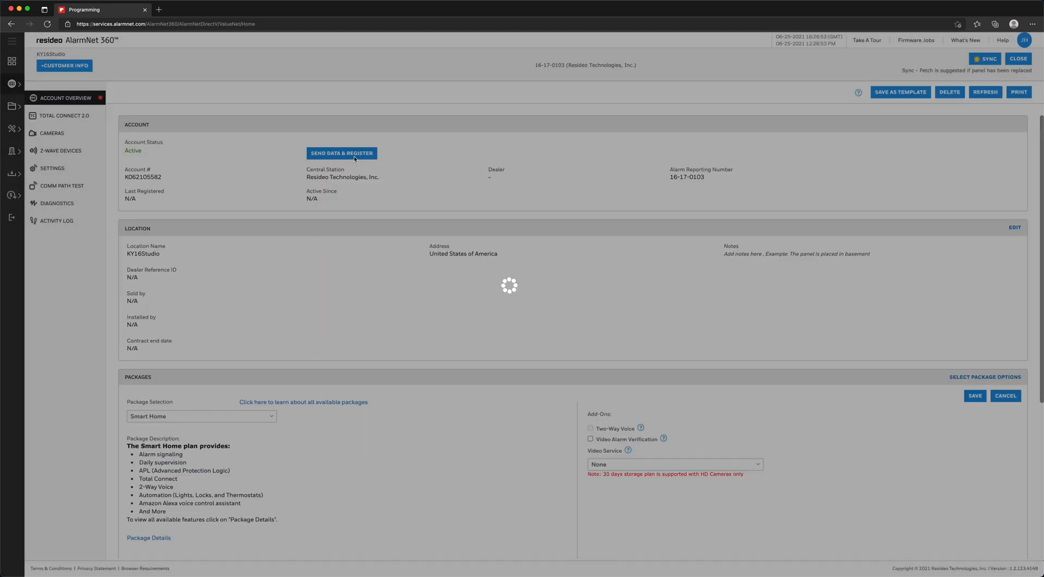
left_click(341, 154)
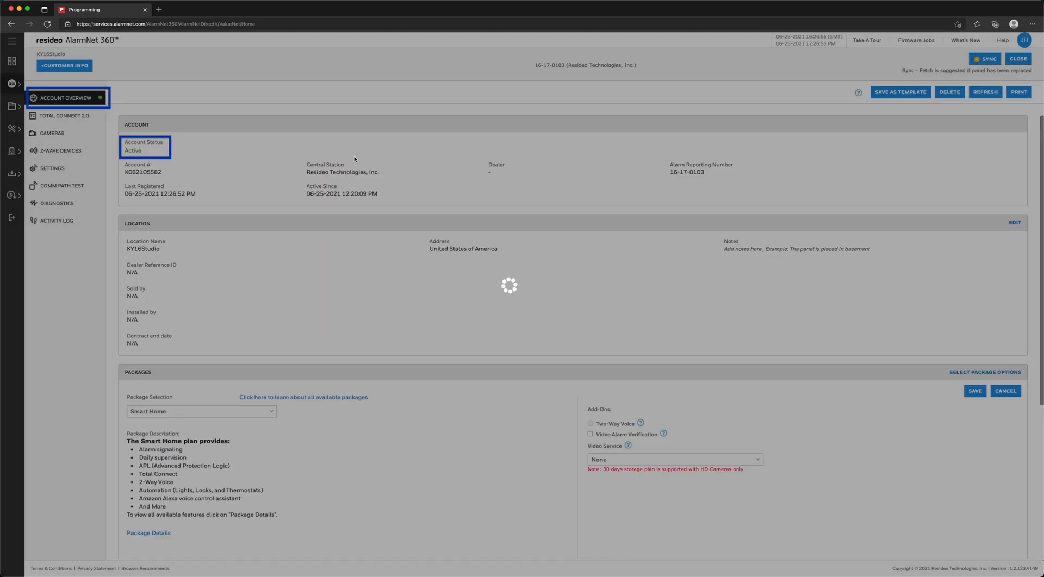